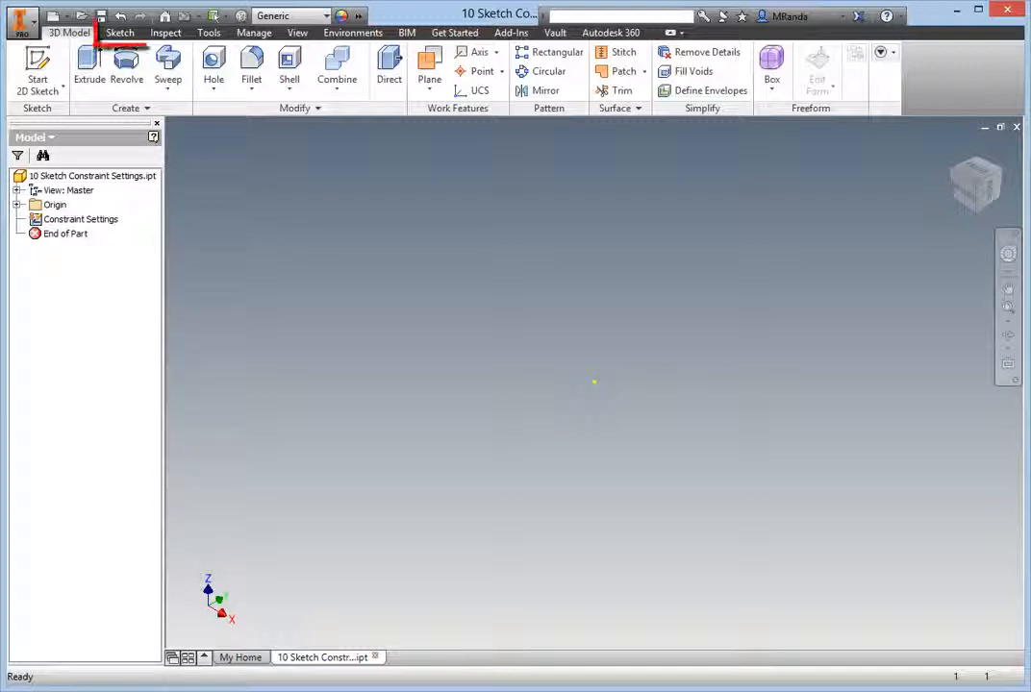
Start a new 2D sketch in the part from the Sketch tab.
click(120, 32)
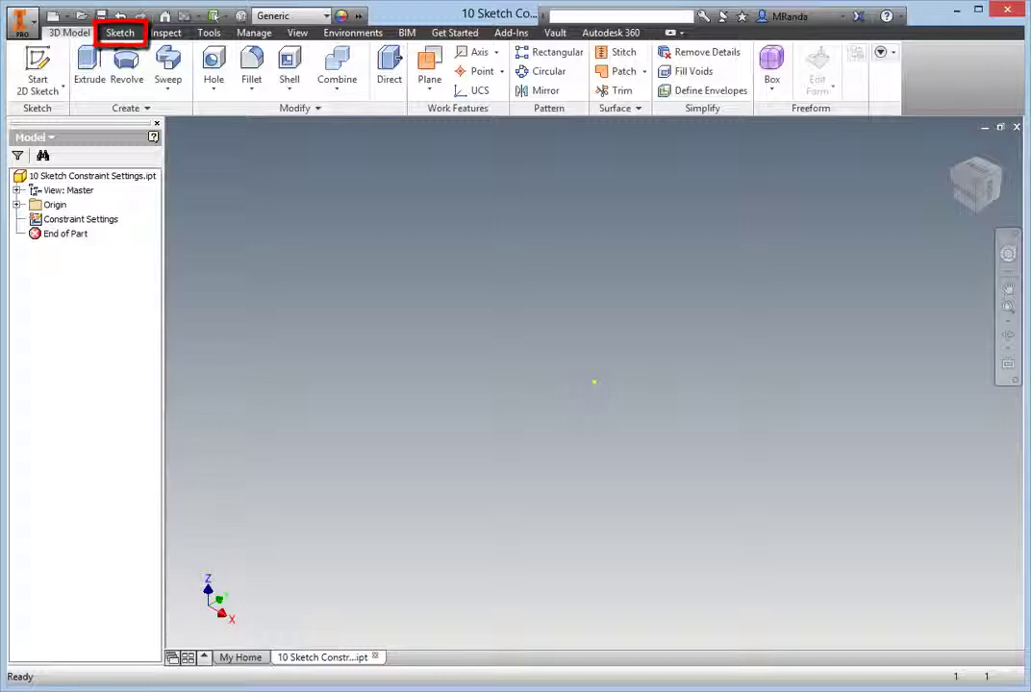
click(68, 32)
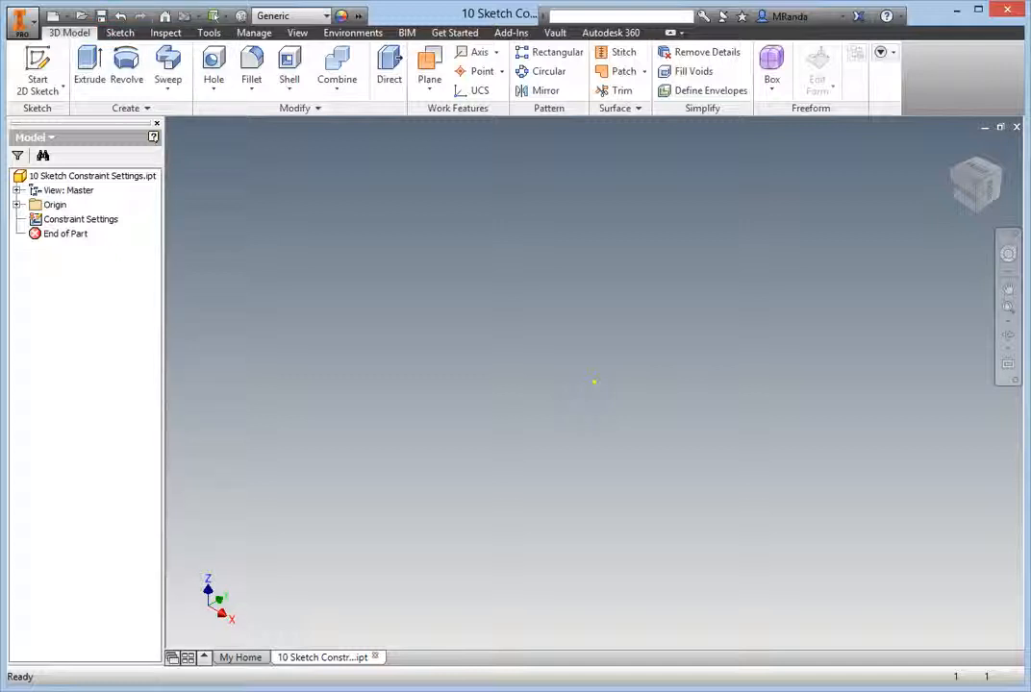
click(80, 219)
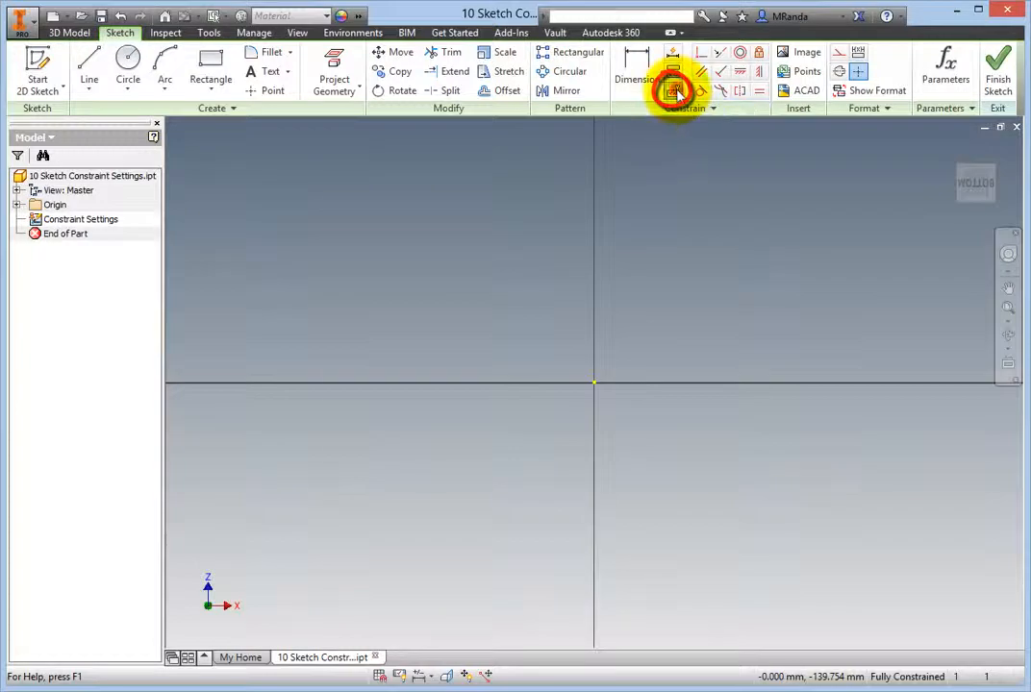
Open the Constraint Settings dialog from the Constrain panel.
click(673, 92)
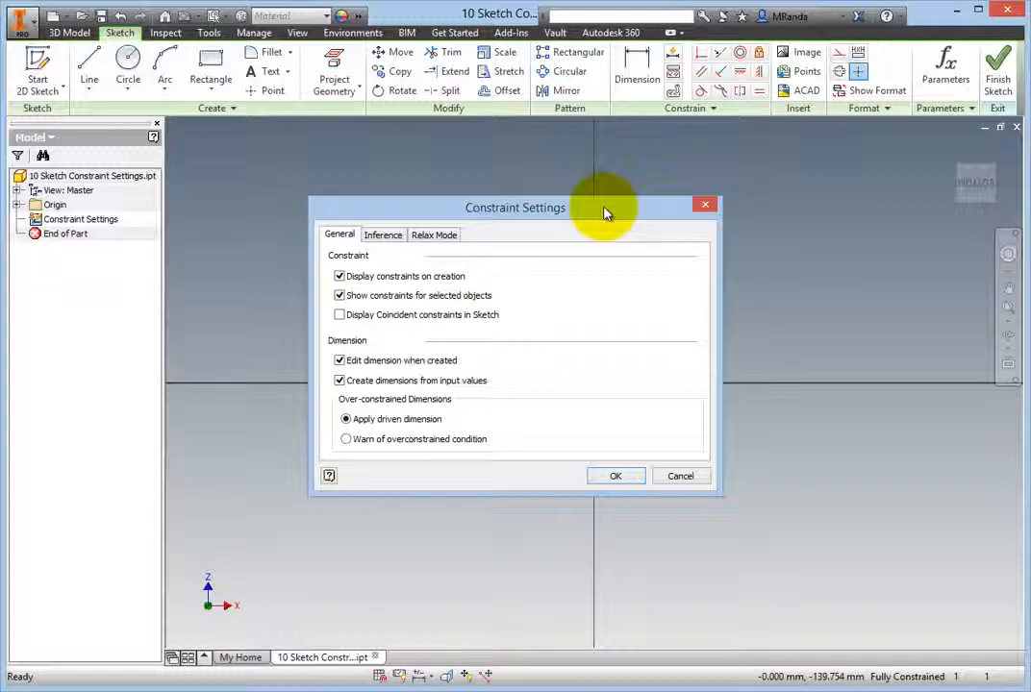
mouse_move(375, 268)
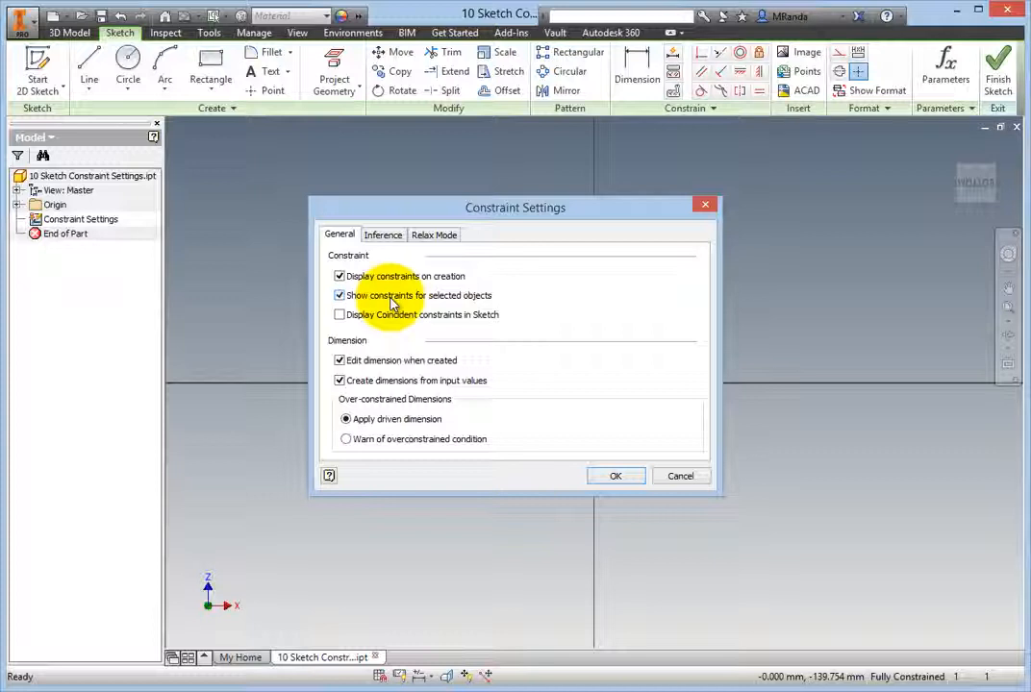
mouse_move(375, 325)
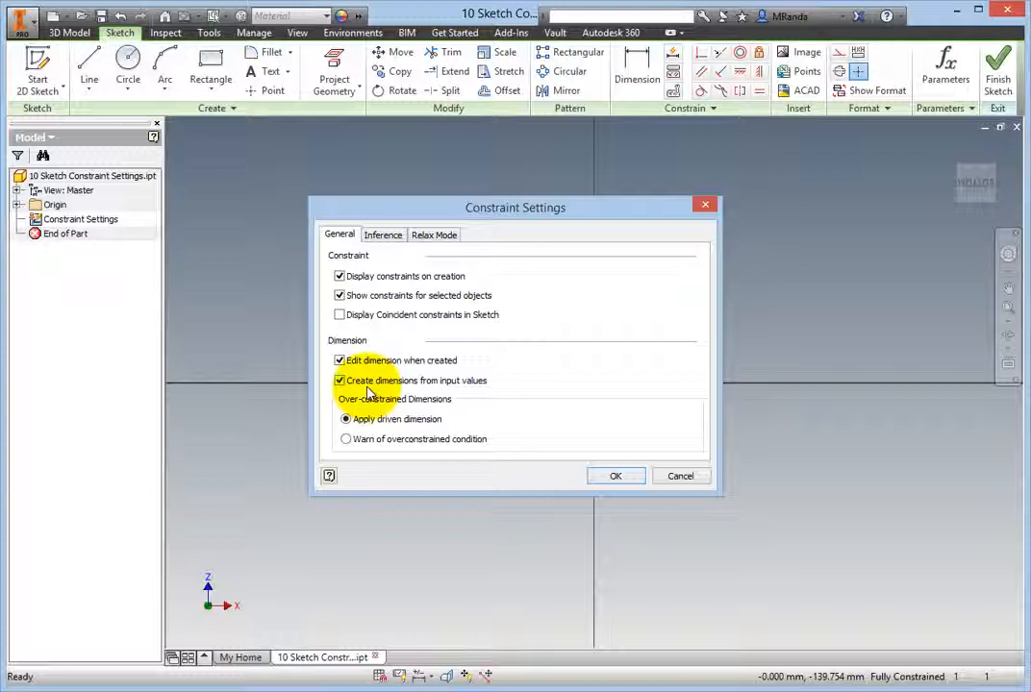
mouse_move(375, 408)
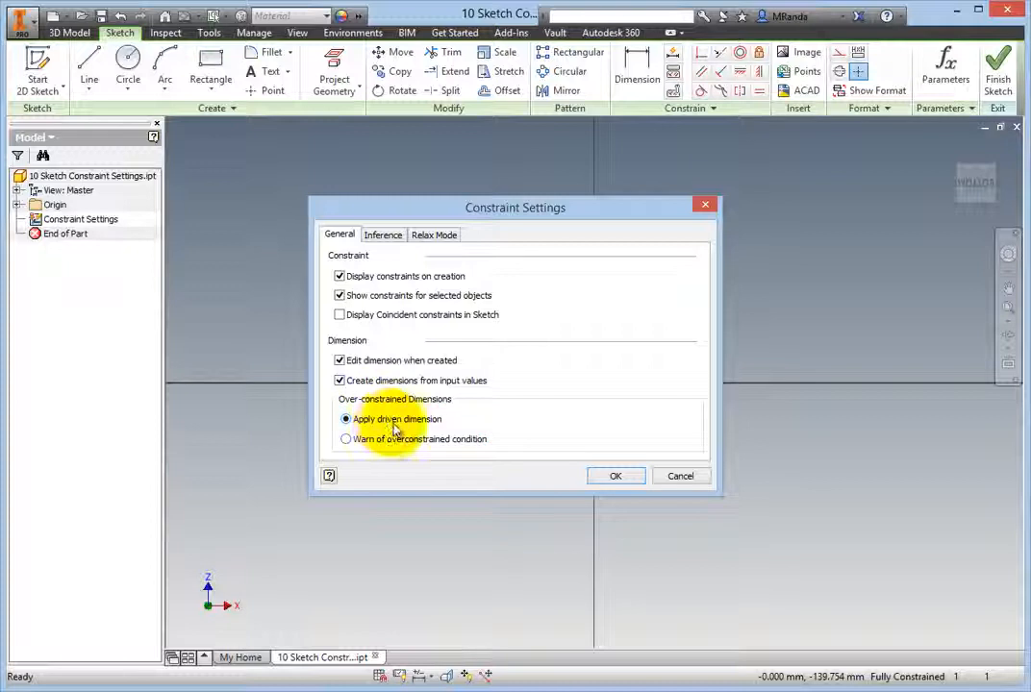
mouse_move(391, 449)
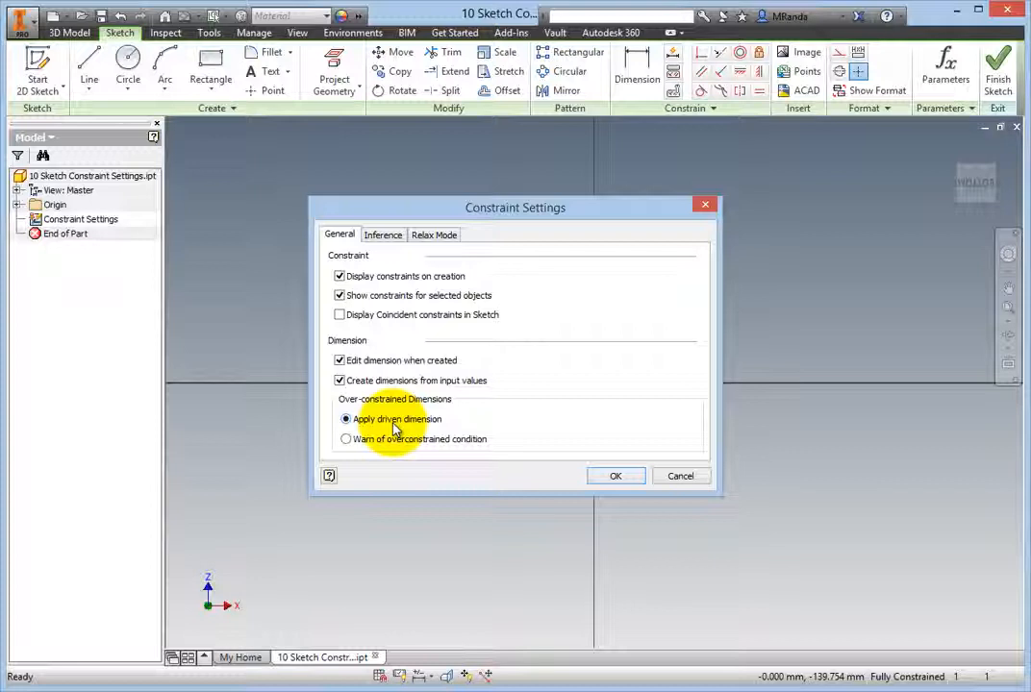
mouse_move(451, 236)
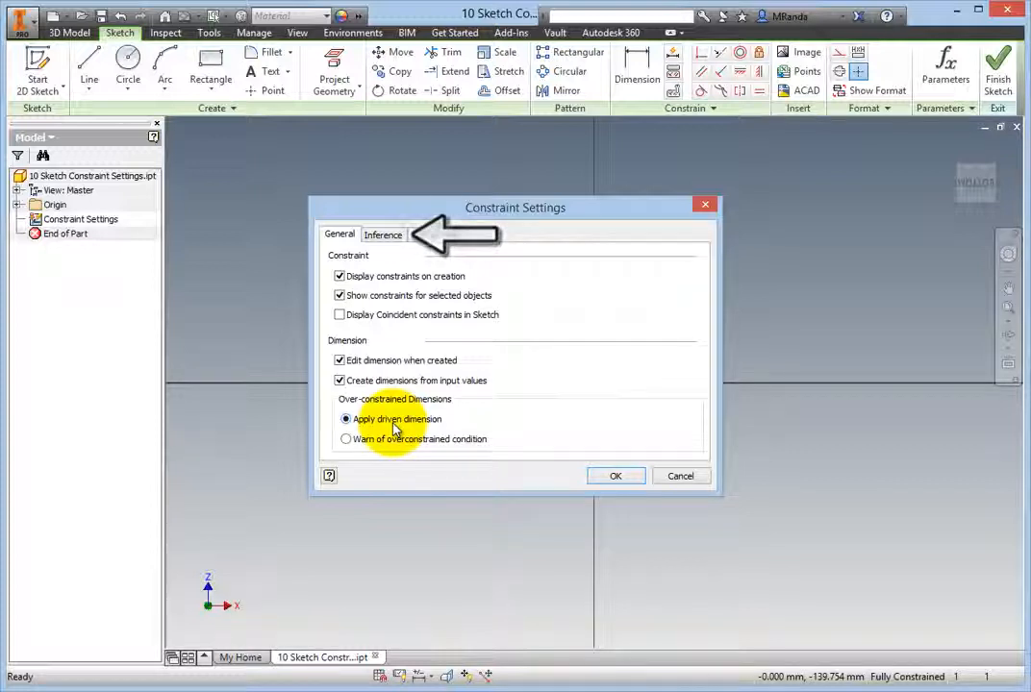
Leave the General options checked and switch to the Inference tab.
click(382, 235)
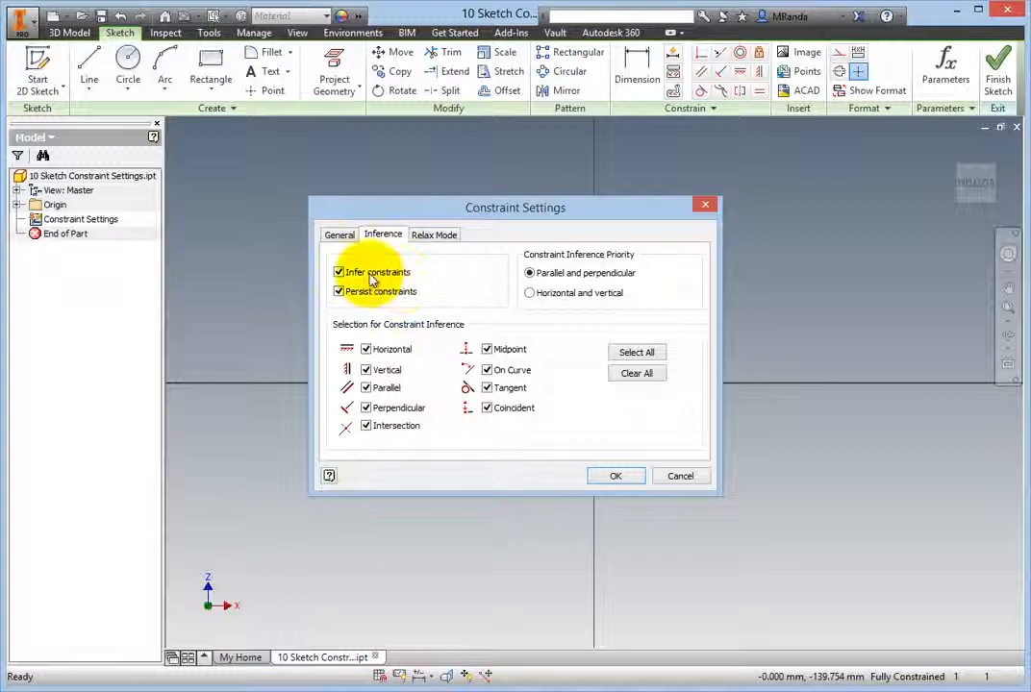
mouse_move(375, 291)
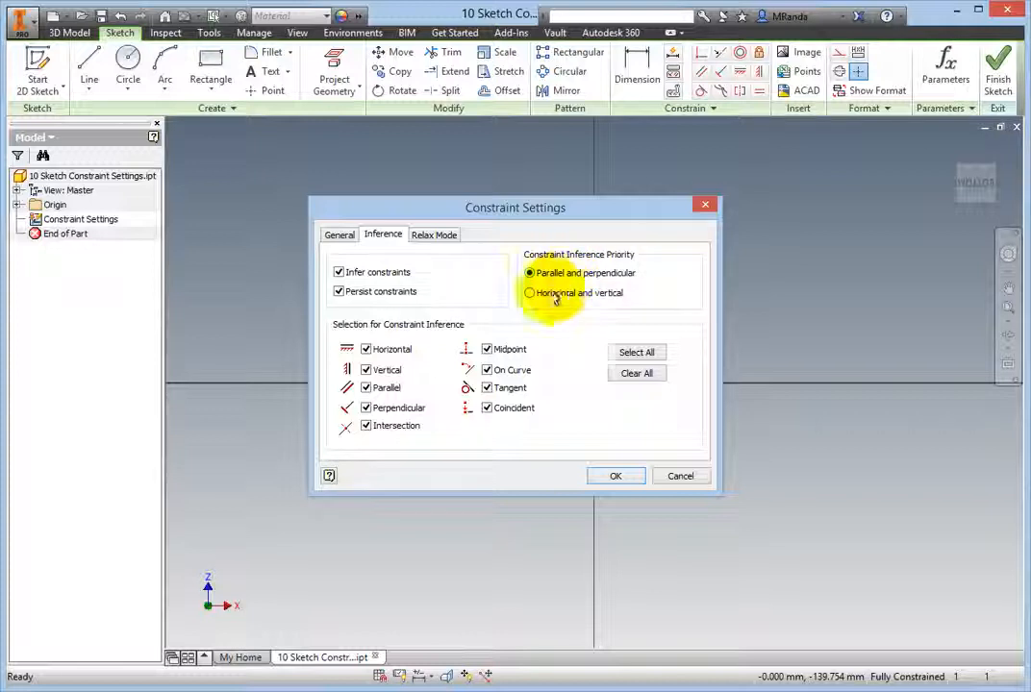
Set the constraint inference priority to Horizontal and vertical.
click(528, 293)
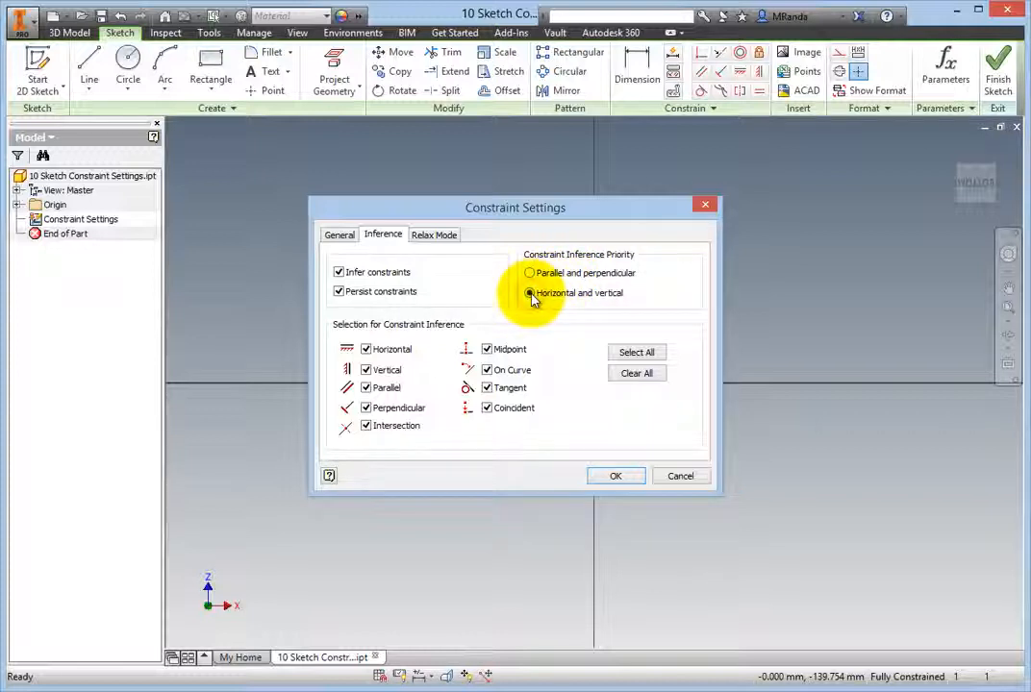
mouse_move(541, 332)
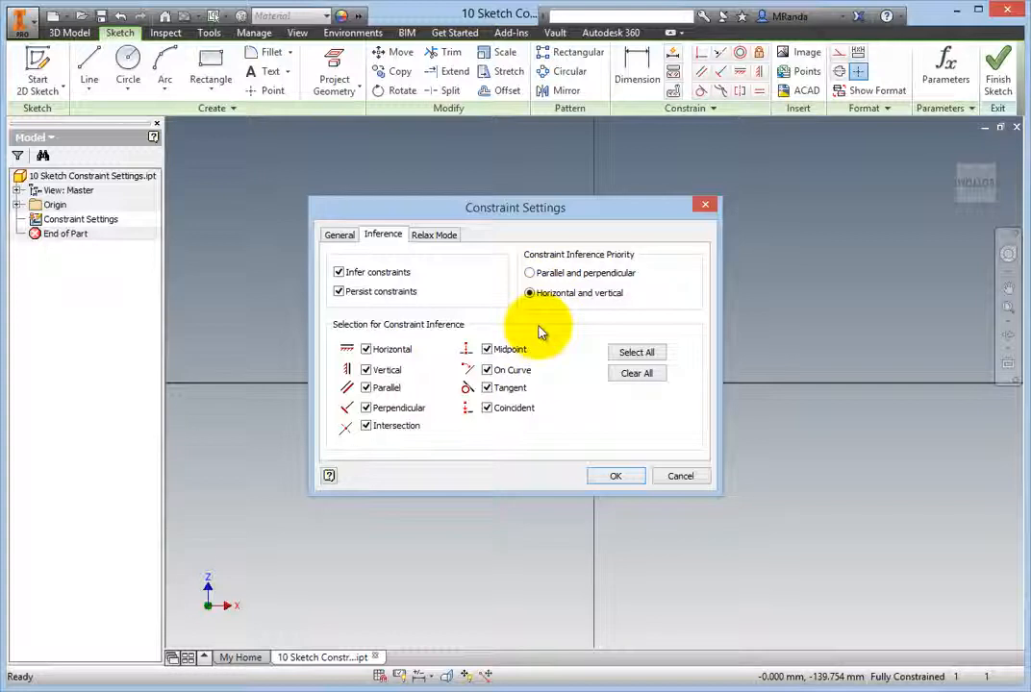
mouse_move(426, 342)
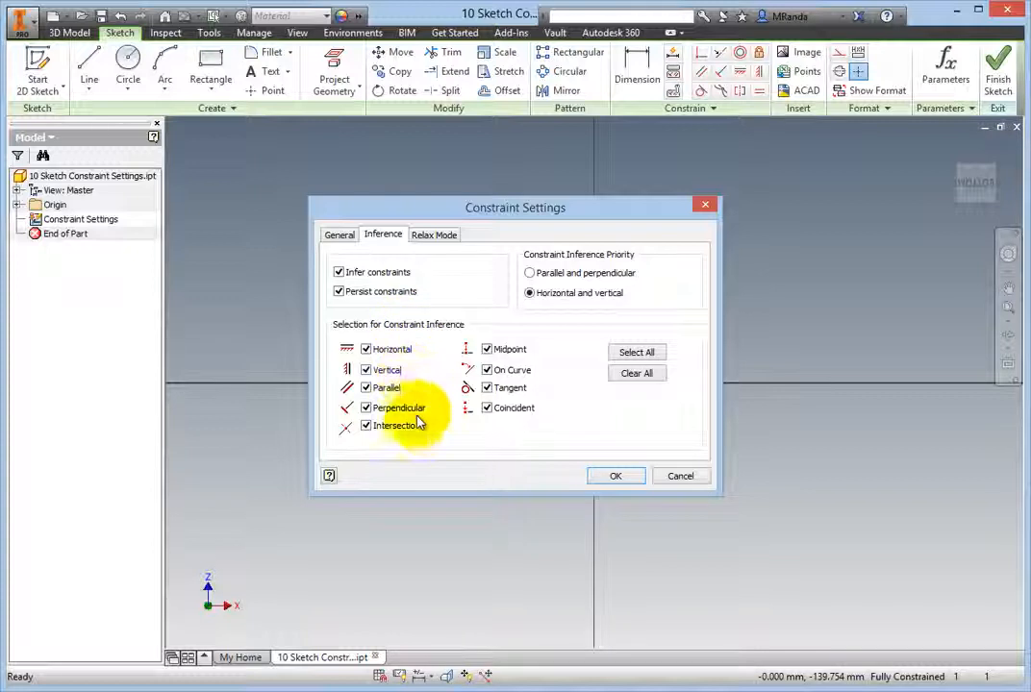
mouse_move(519, 348)
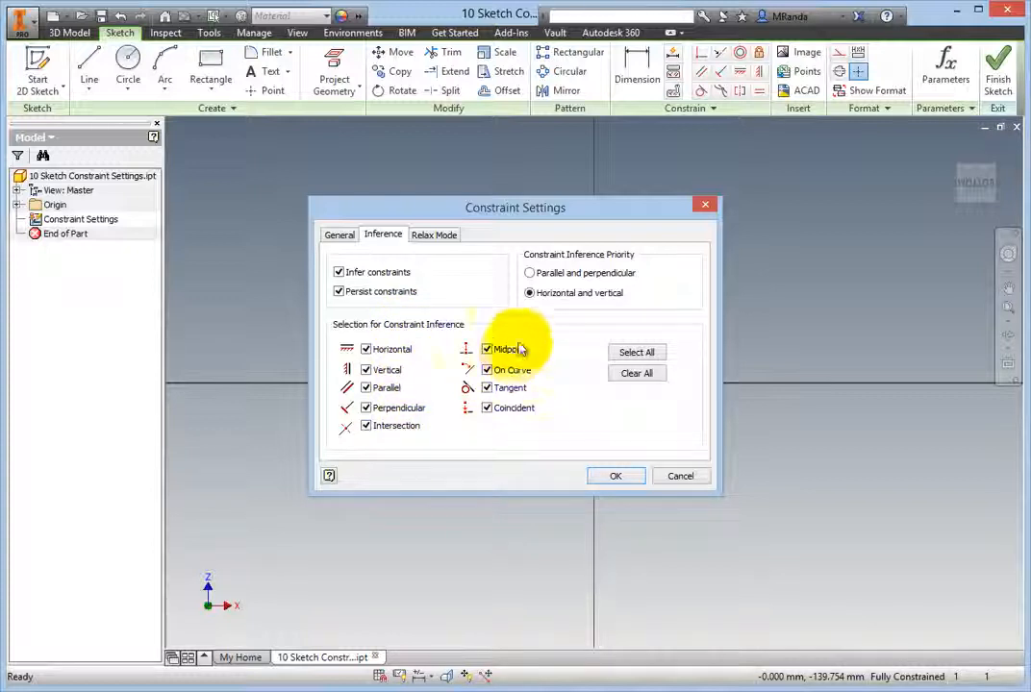
mouse_move(553, 342)
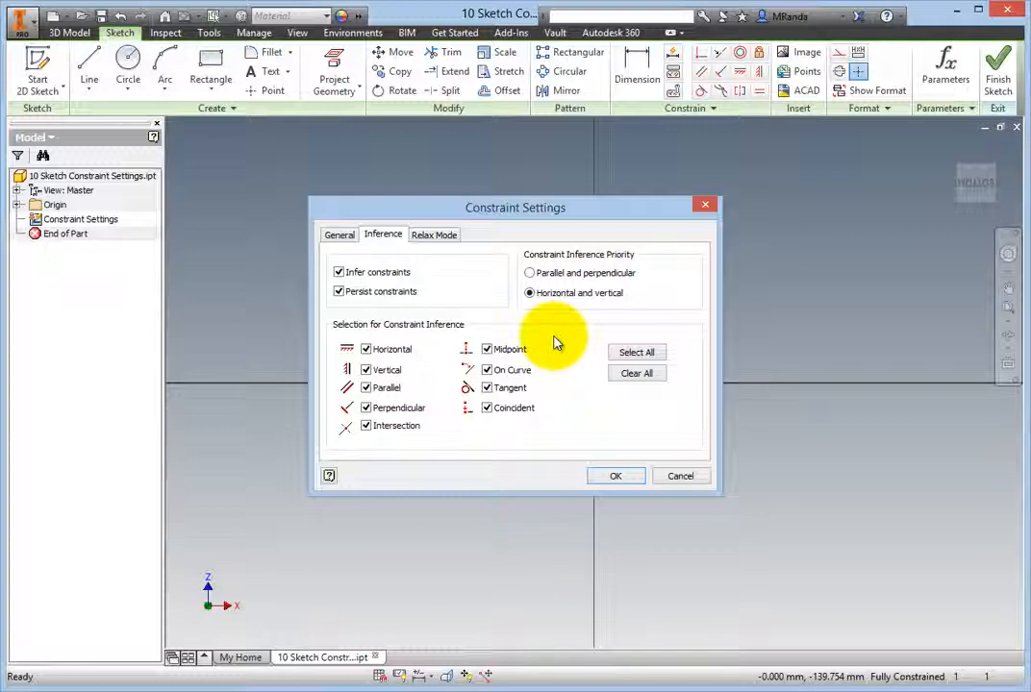
mouse_move(507, 468)
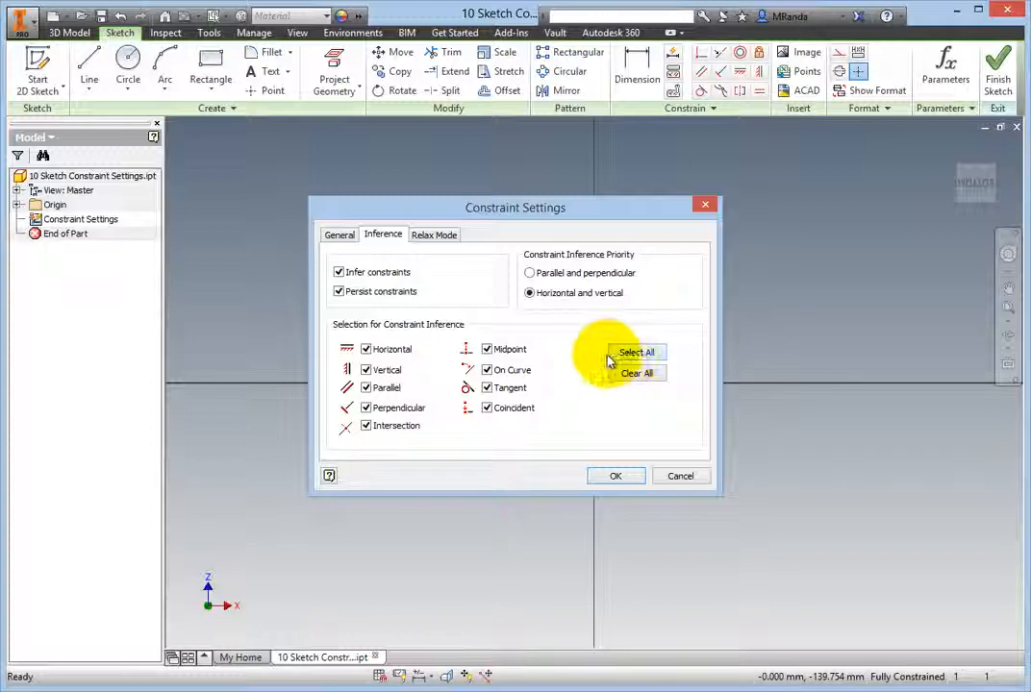
mouse_move(577, 384)
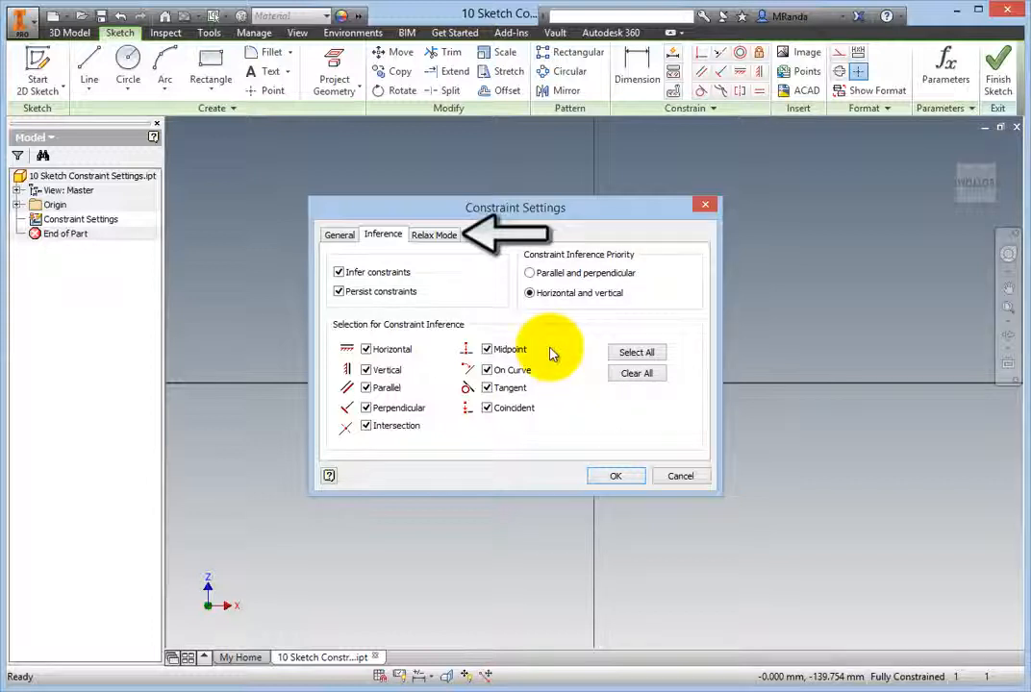
Confirm Enable Relax Mode stays unchecked and accept the constraint settings with OK.
click(434, 235)
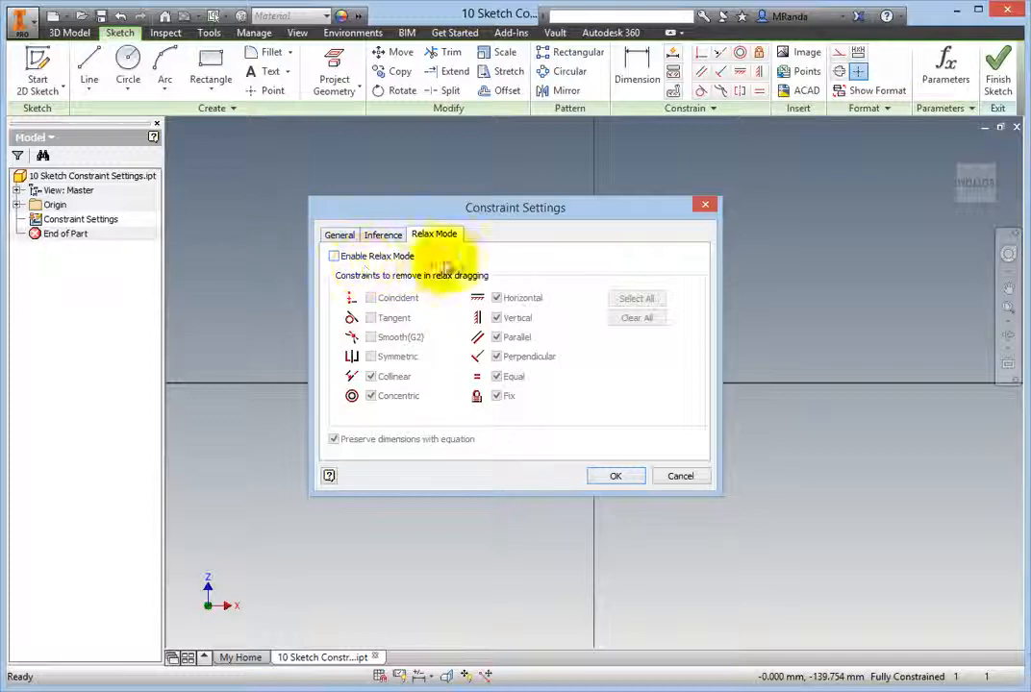
mouse_move(456, 267)
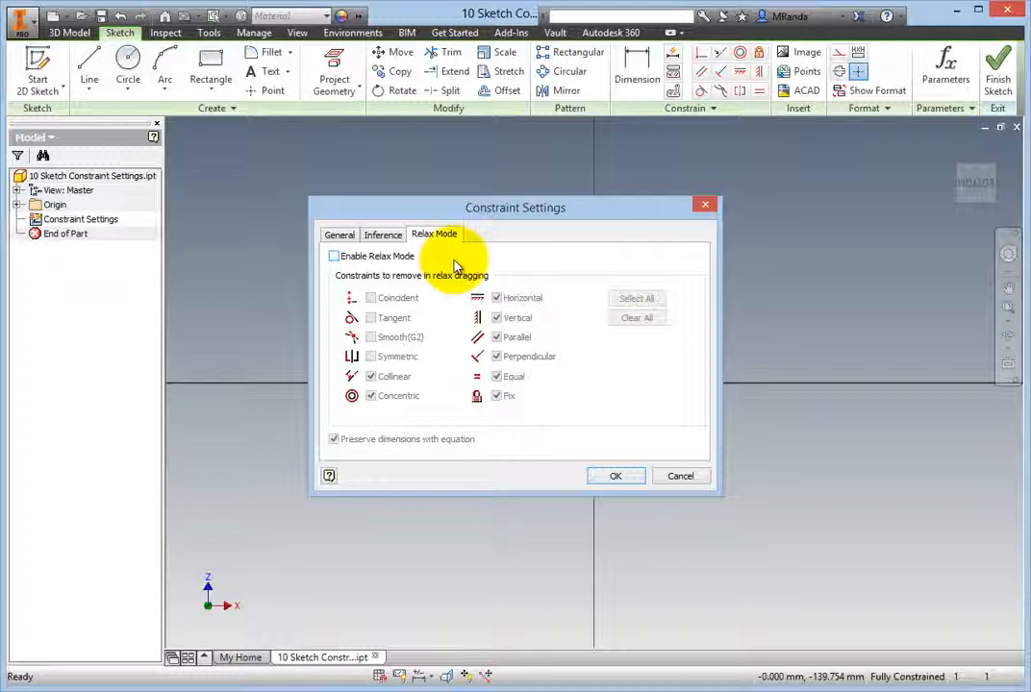
mouse_move(580, 360)
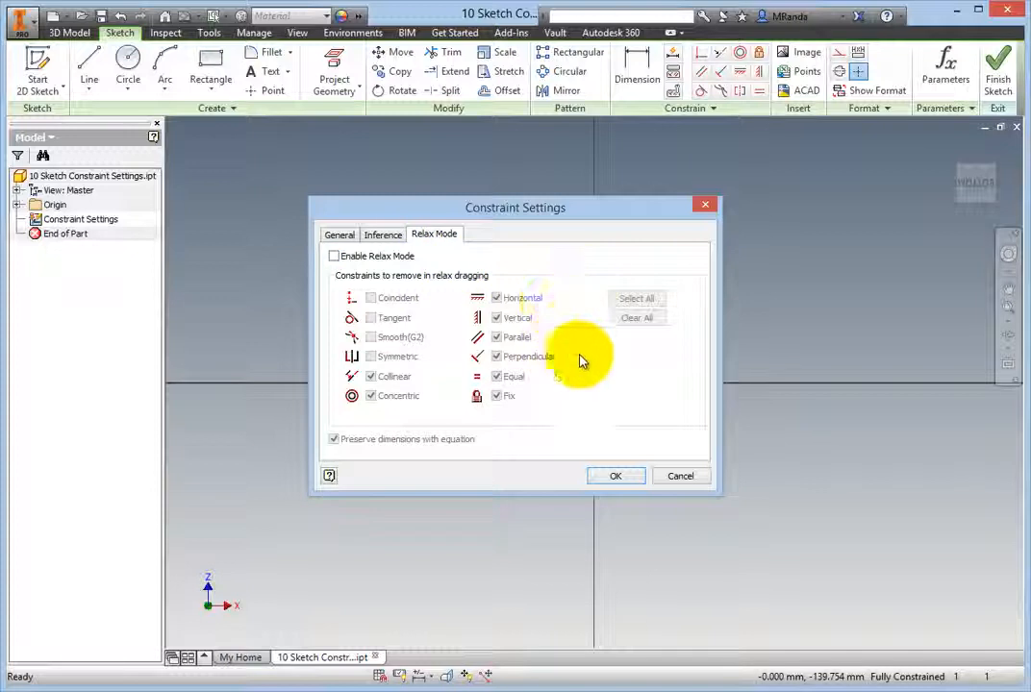
mouse_move(615, 471)
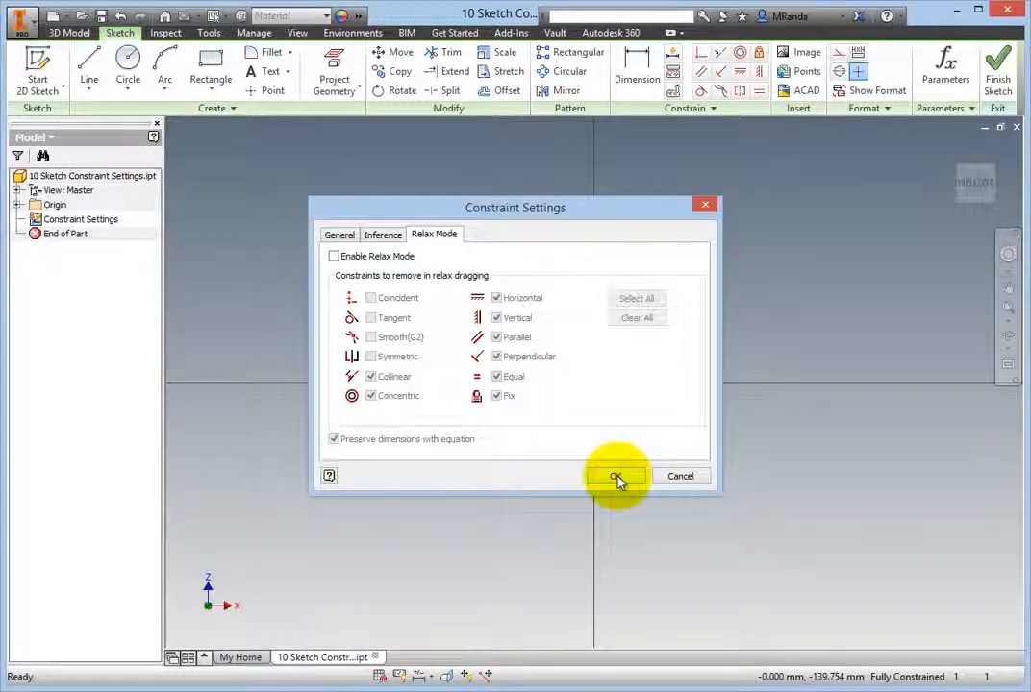
click(615, 475)
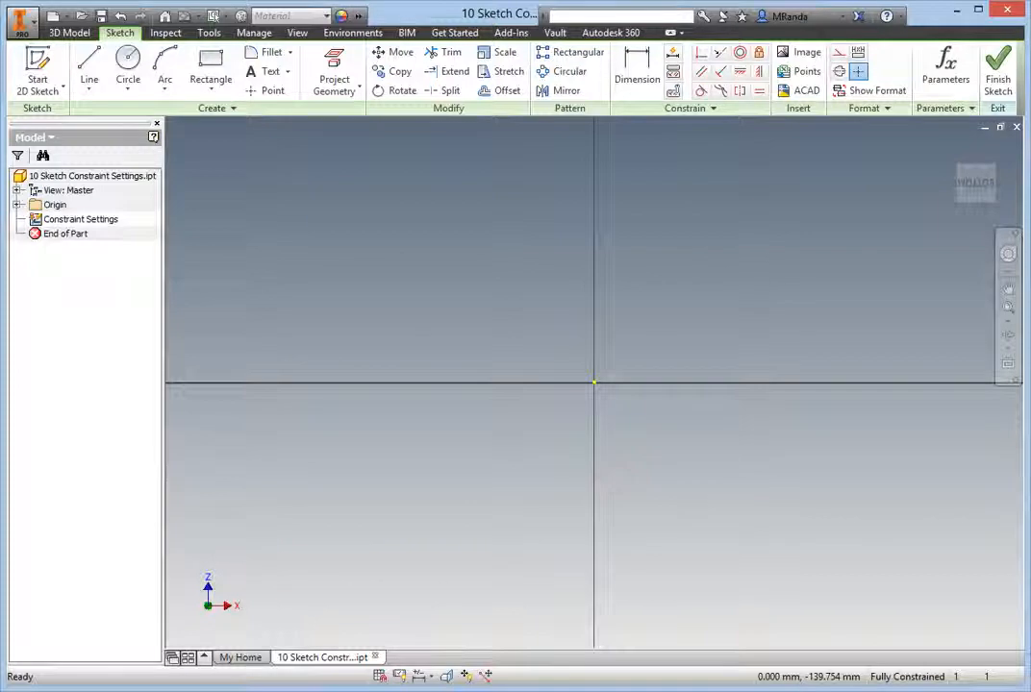